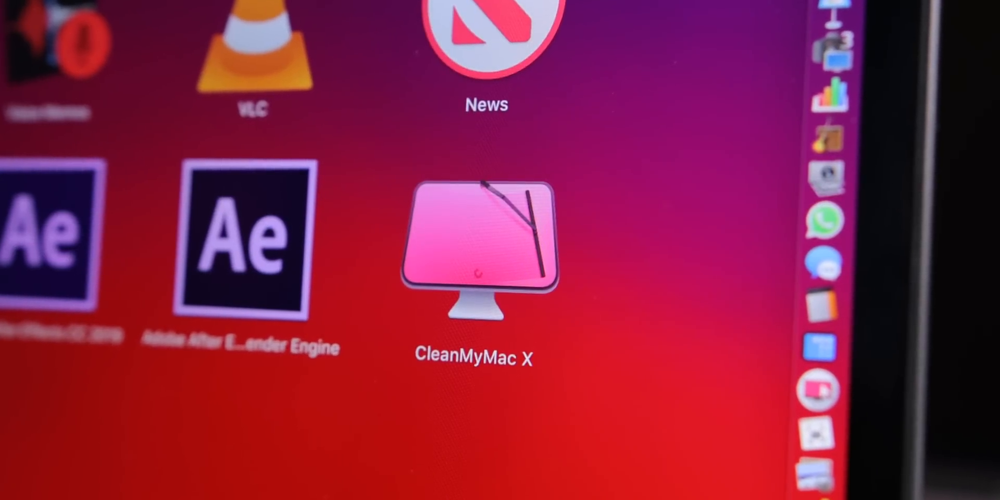
# - Launch CleanMyMac X from its desktop icon
pyautogui.doubleClick(476, 242)
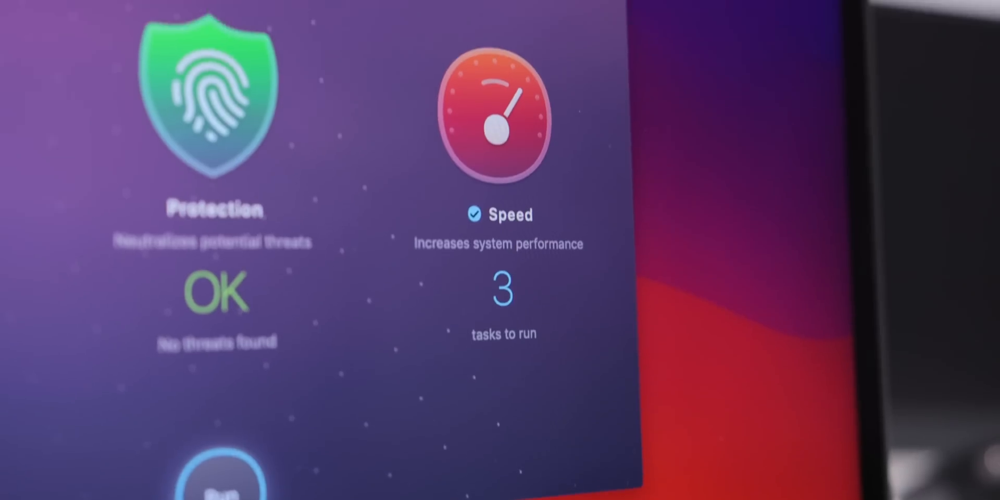
# - Scroll through the Smart Scan summary: Protection OK, Speed with 3 tasks
pyautogui.scroll(-3)
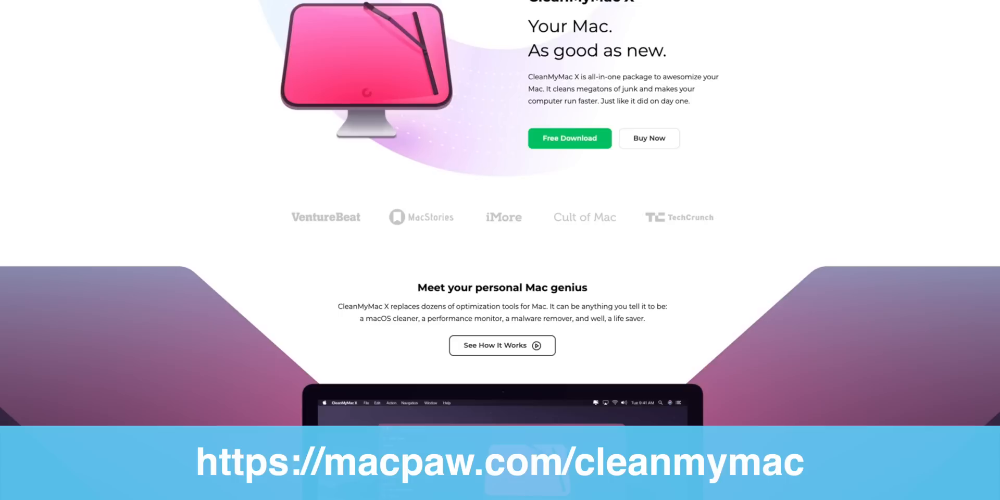
# - Scroll the macpaw.com CleanMyMac page past 'See How It Works' to the Optimization section
pyautogui.scroll(-3)
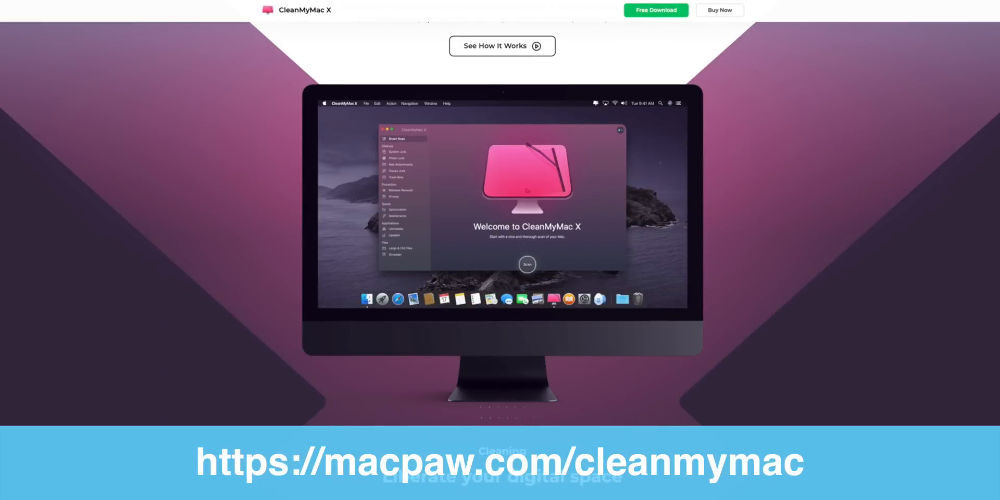
pyautogui.scroll(-3)
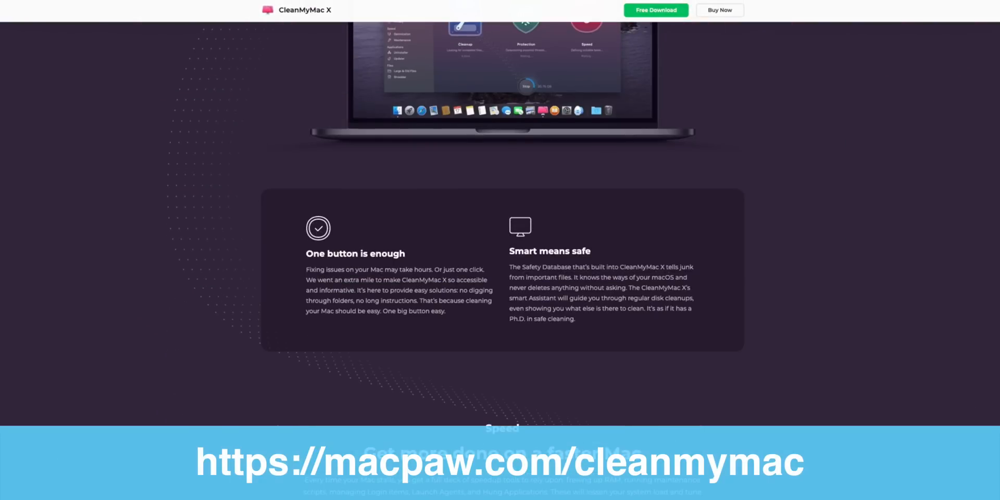
pyautogui.scroll(-3)
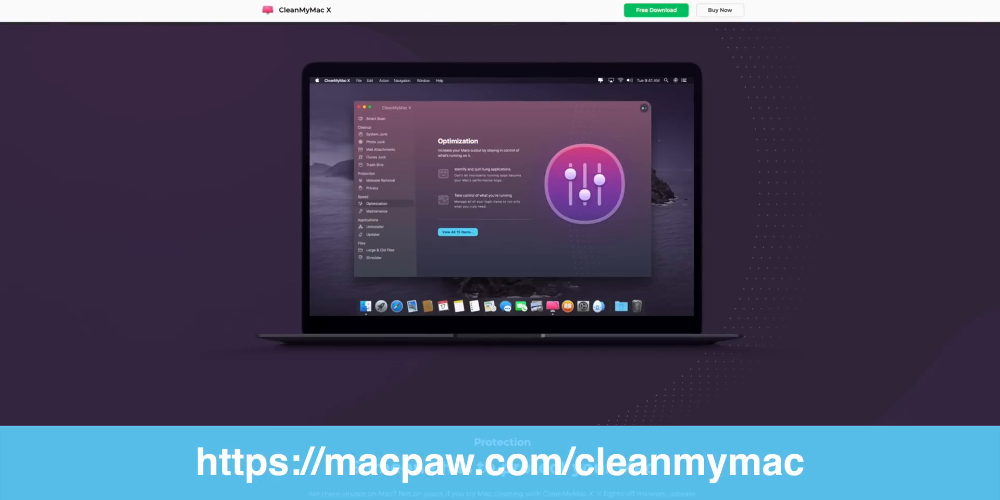